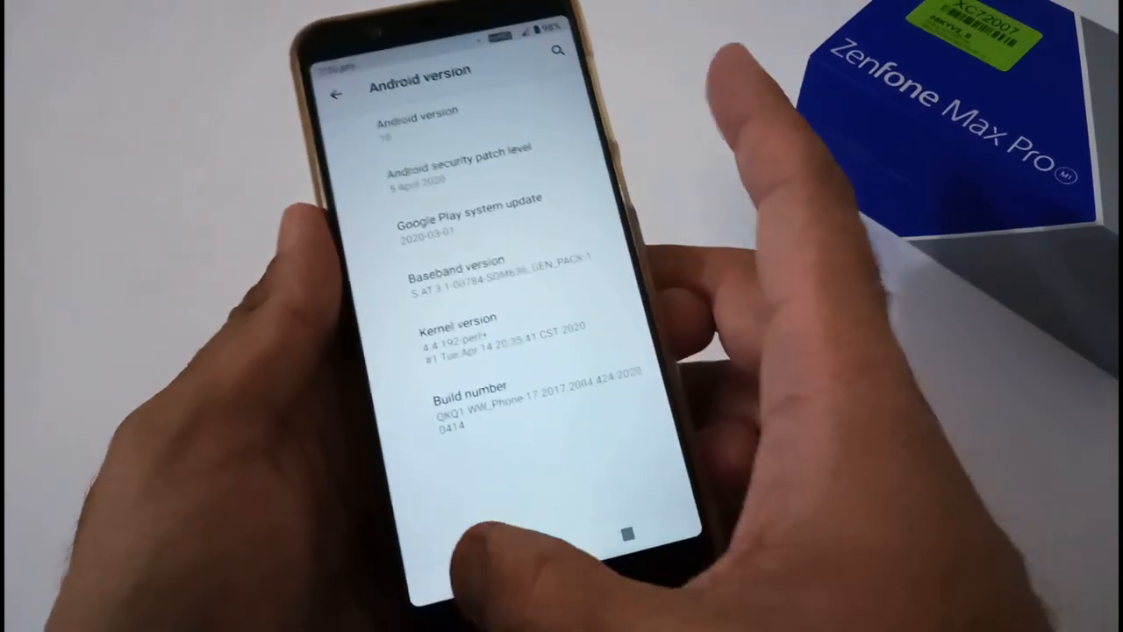
# Exit the Android version details and switch to the 24by7everything stock ROM installation post.
pyautogui.click(336, 95)
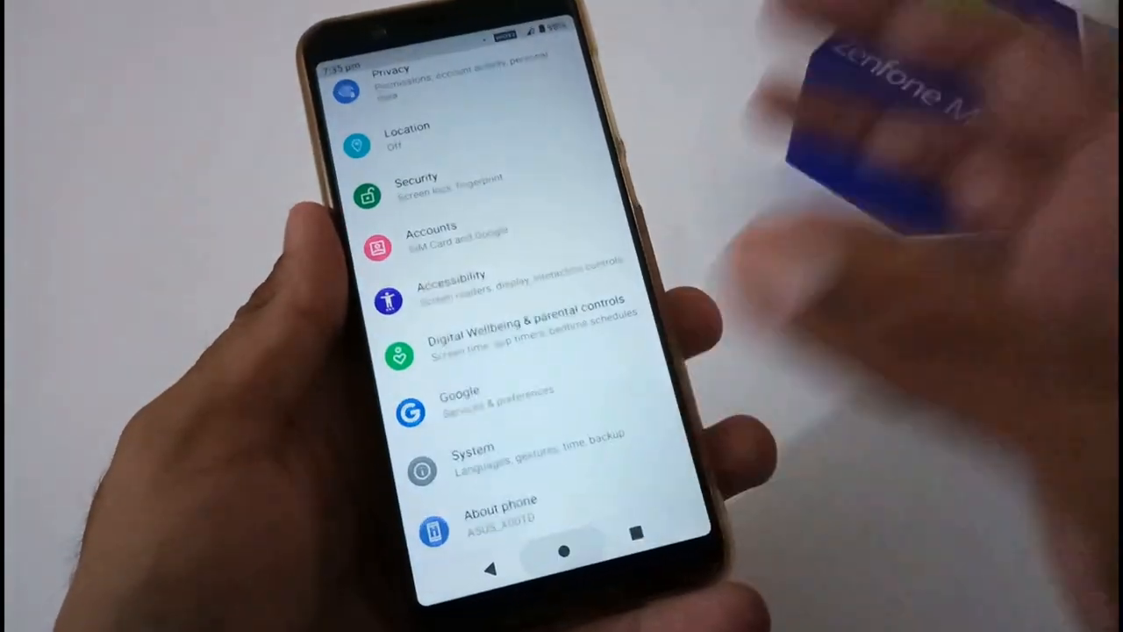
pyautogui.click(565, 552)
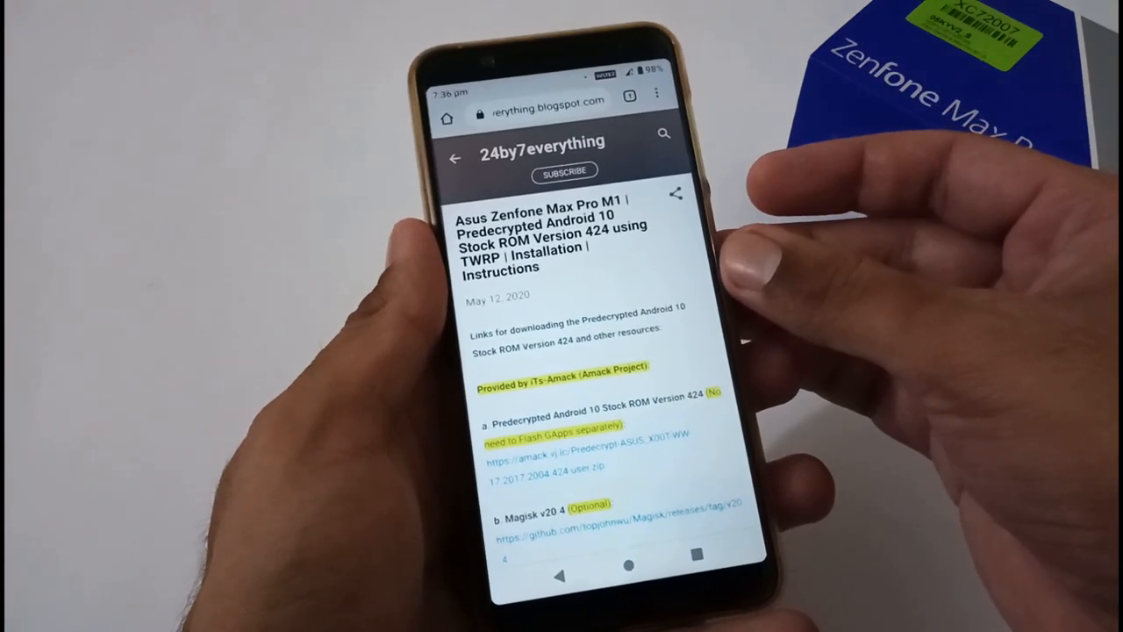
pyautogui.scroll(-3)
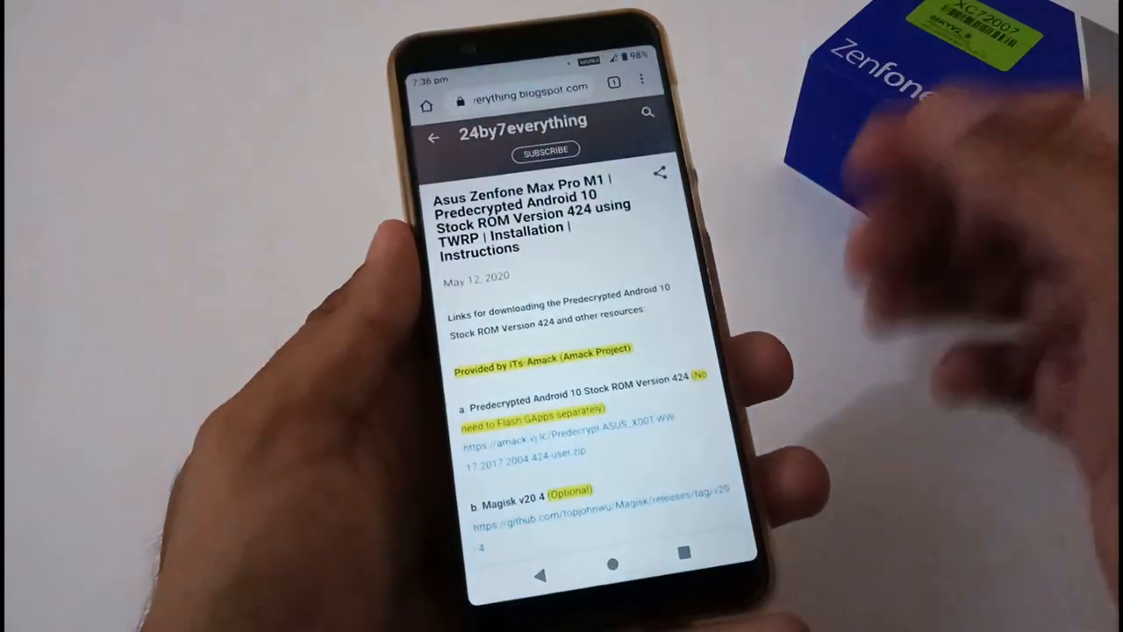
pyautogui.scroll(-3)
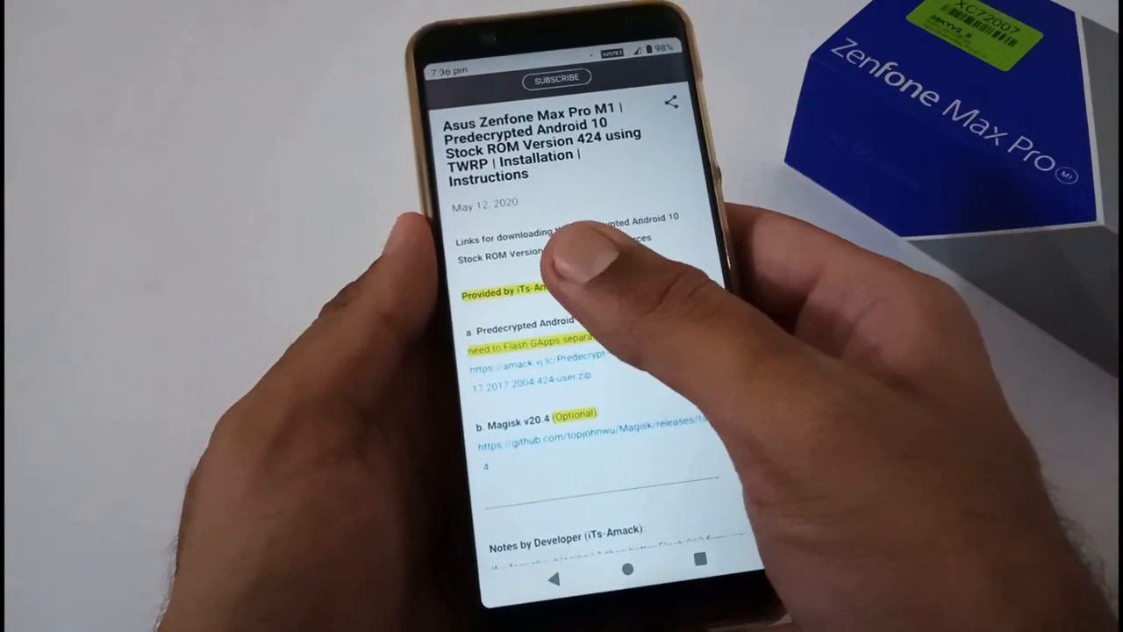
pyautogui.scroll(-3)
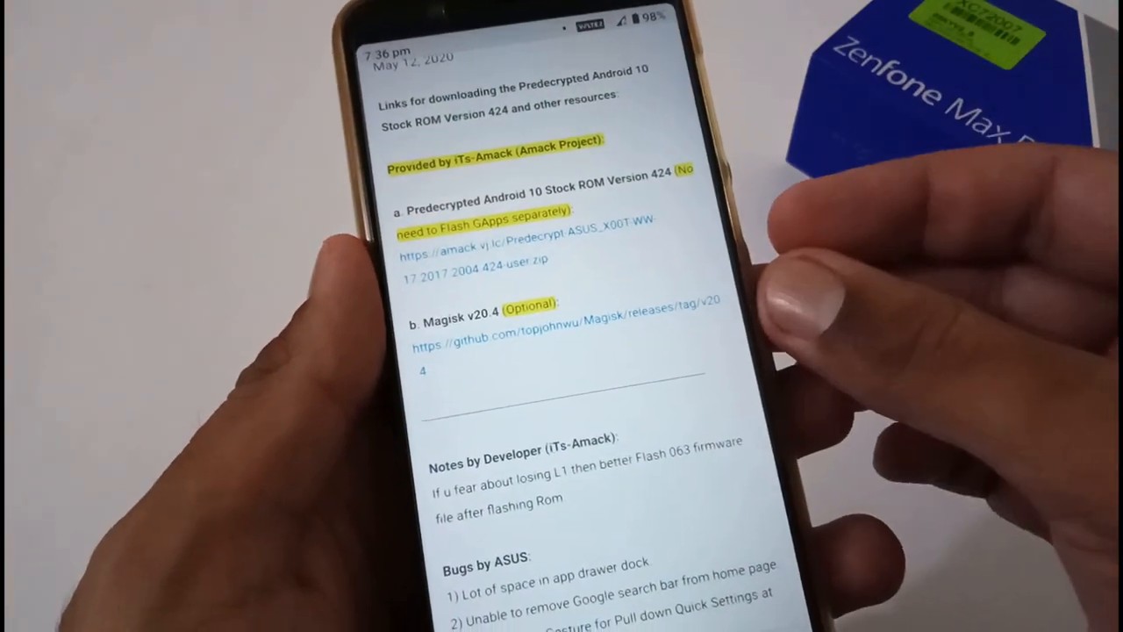
pyautogui.scroll(-3)
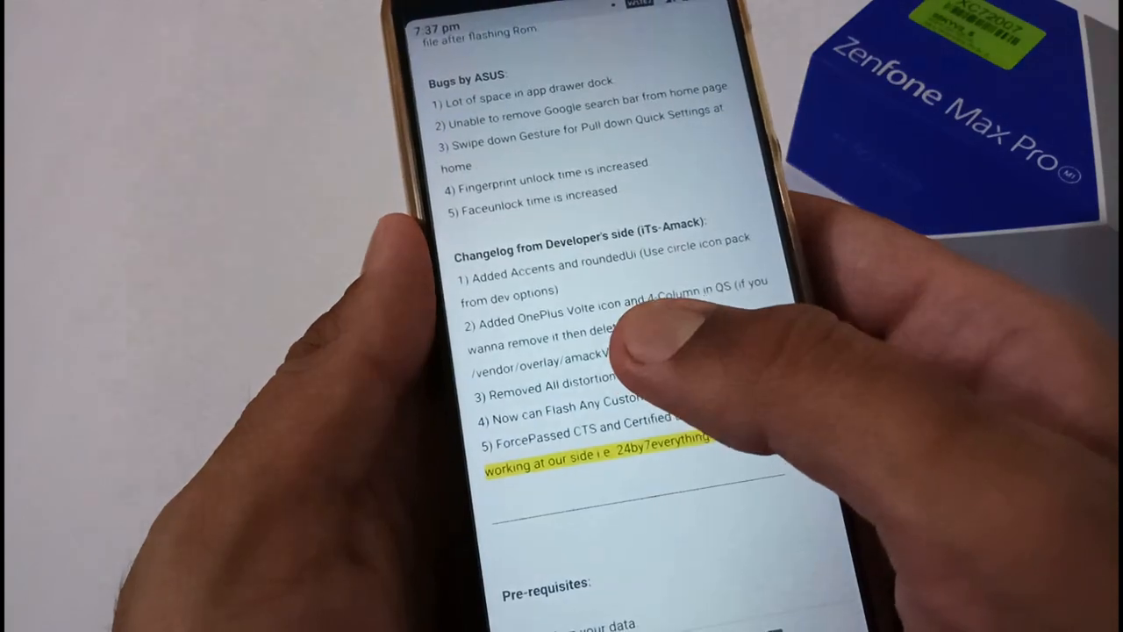
pyautogui.scroll(-3)
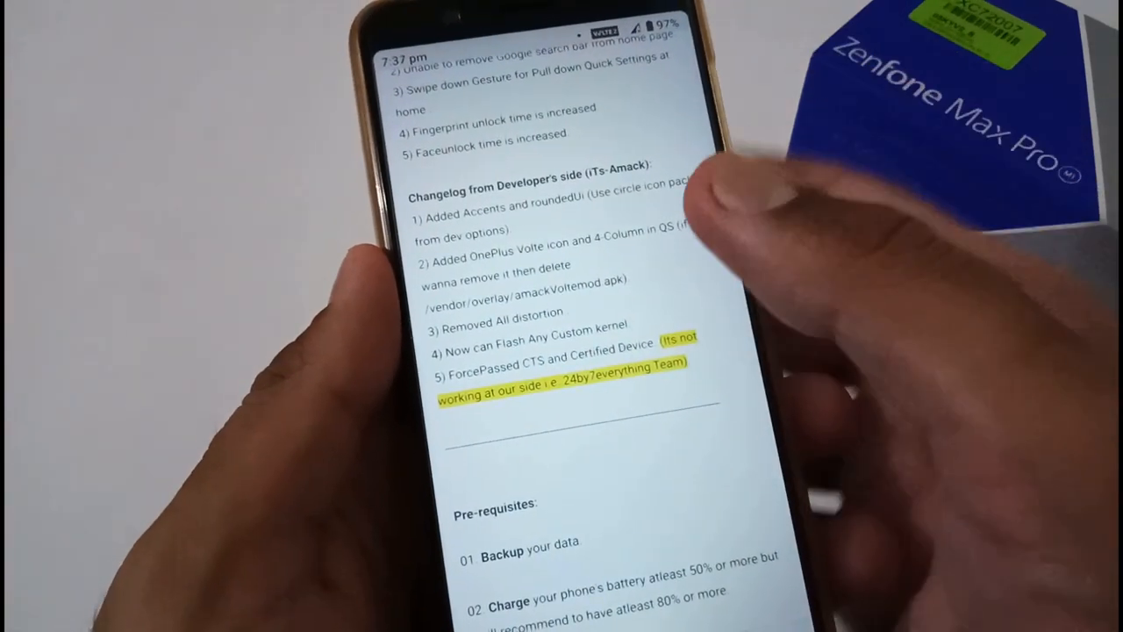
pyautogui.scroll(-3)
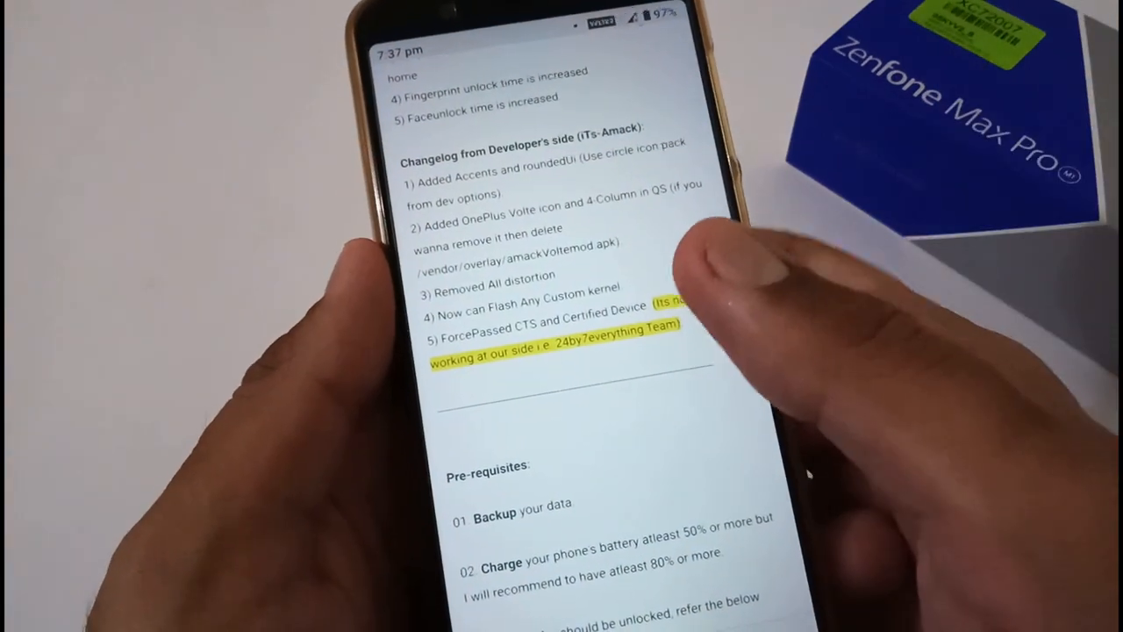
pyautogui.scroll(-3)
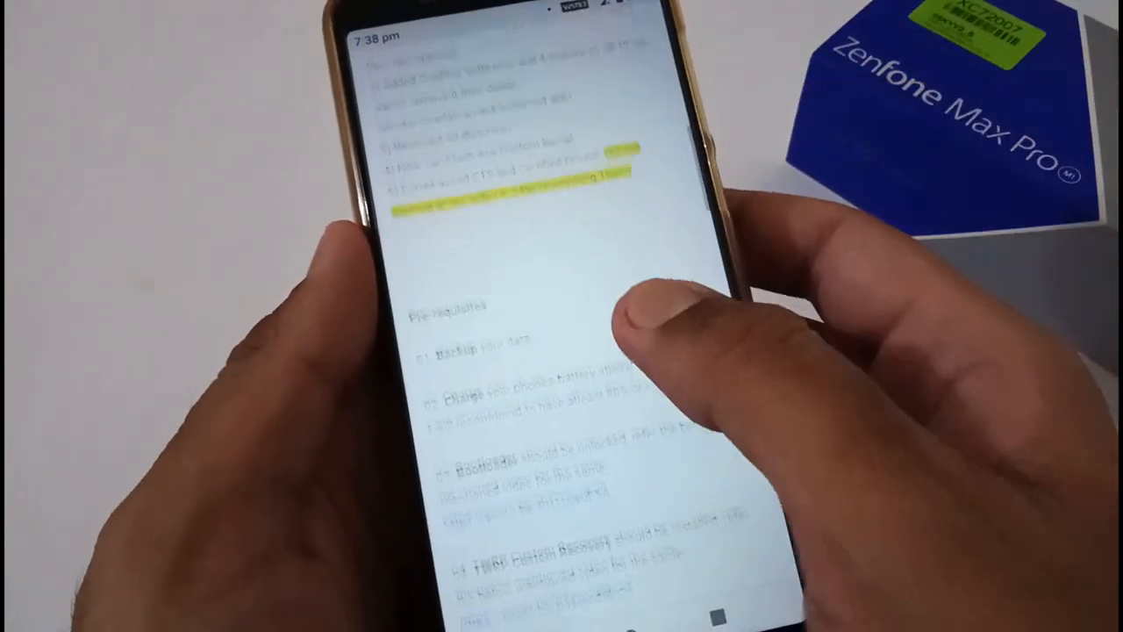
pyautogui.scroll(-3)
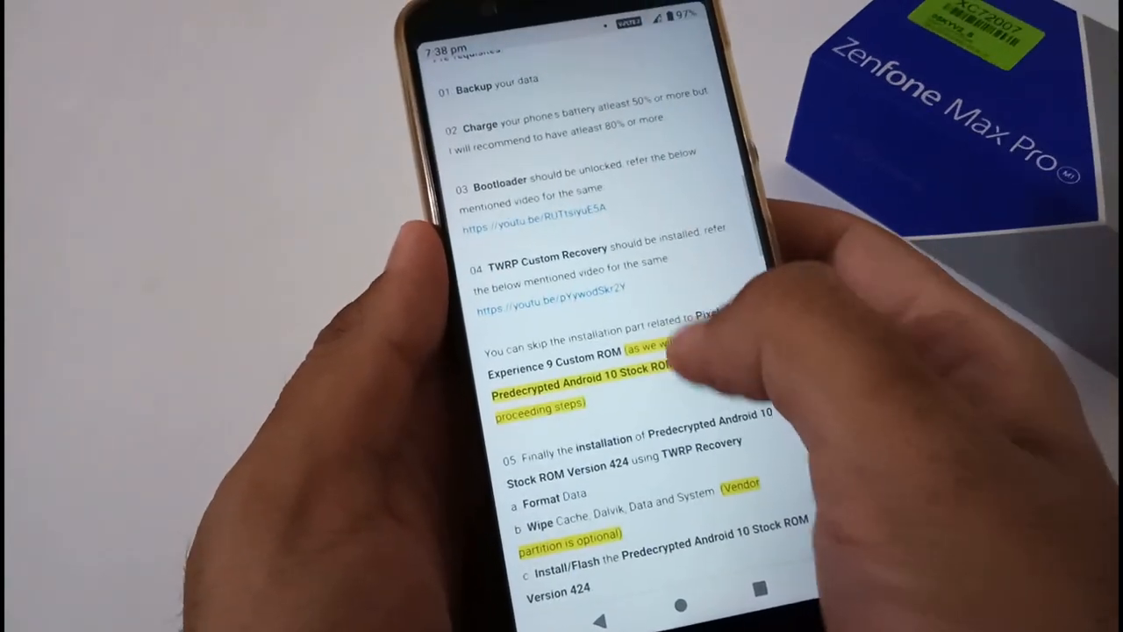
pyautogui.scroll(-3)
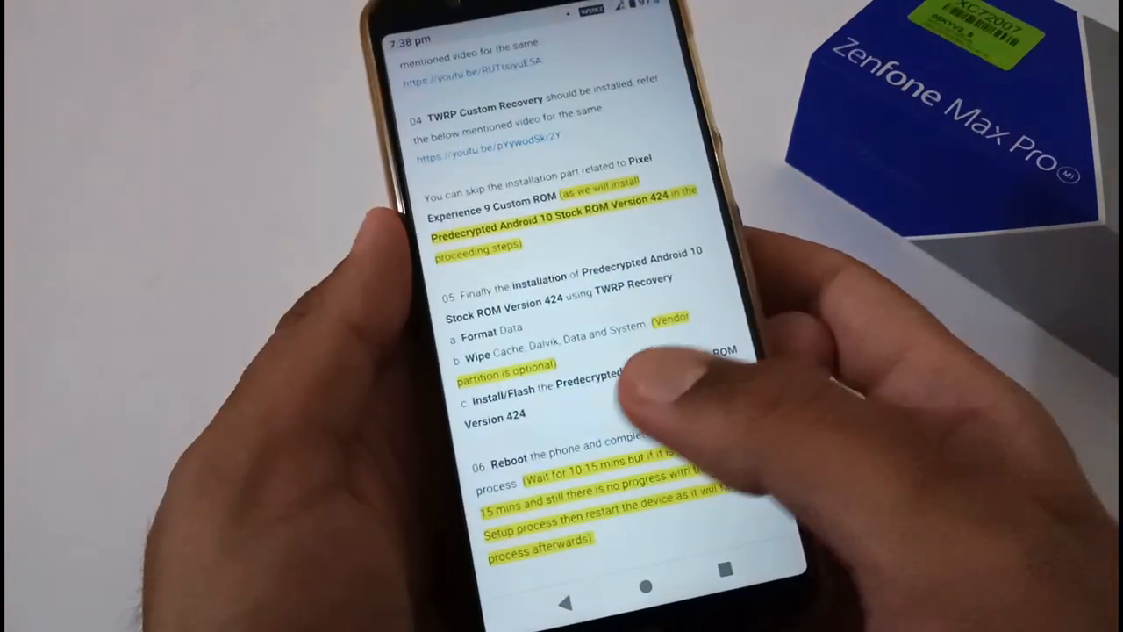
pyautogui.scroll(-3)
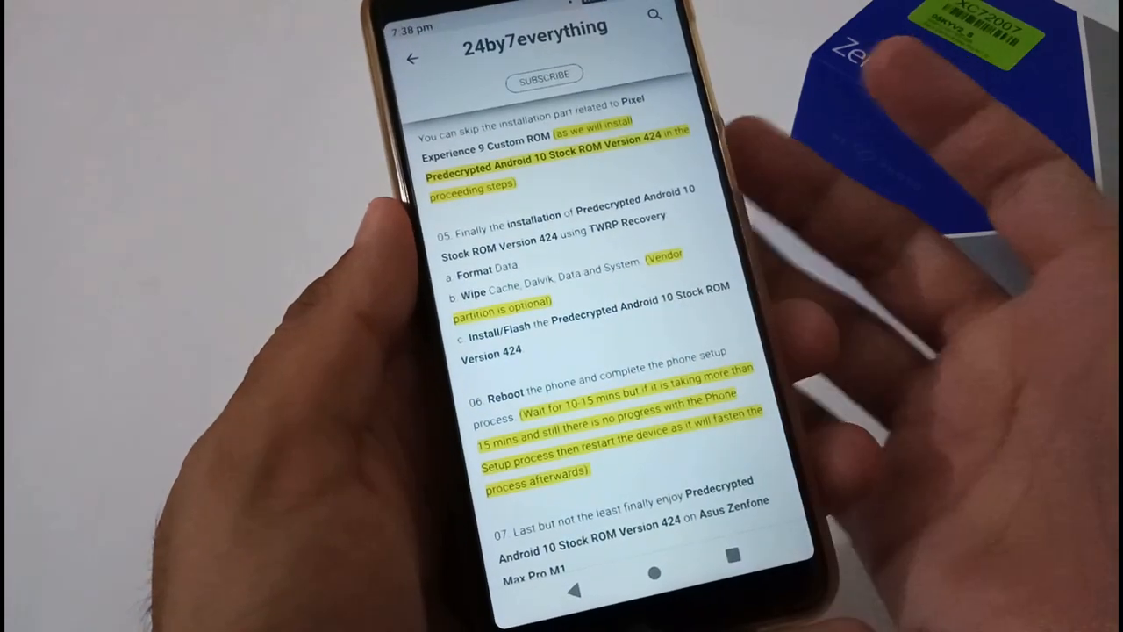
pyautogui.scroll(-3)
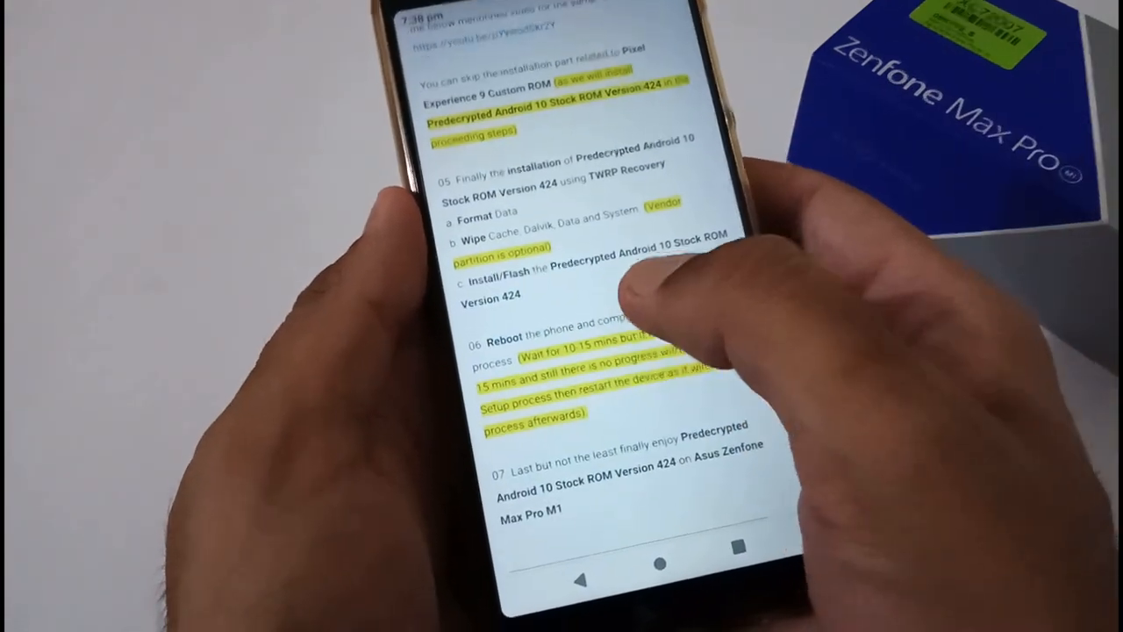
pyautogui.scroll(-3)
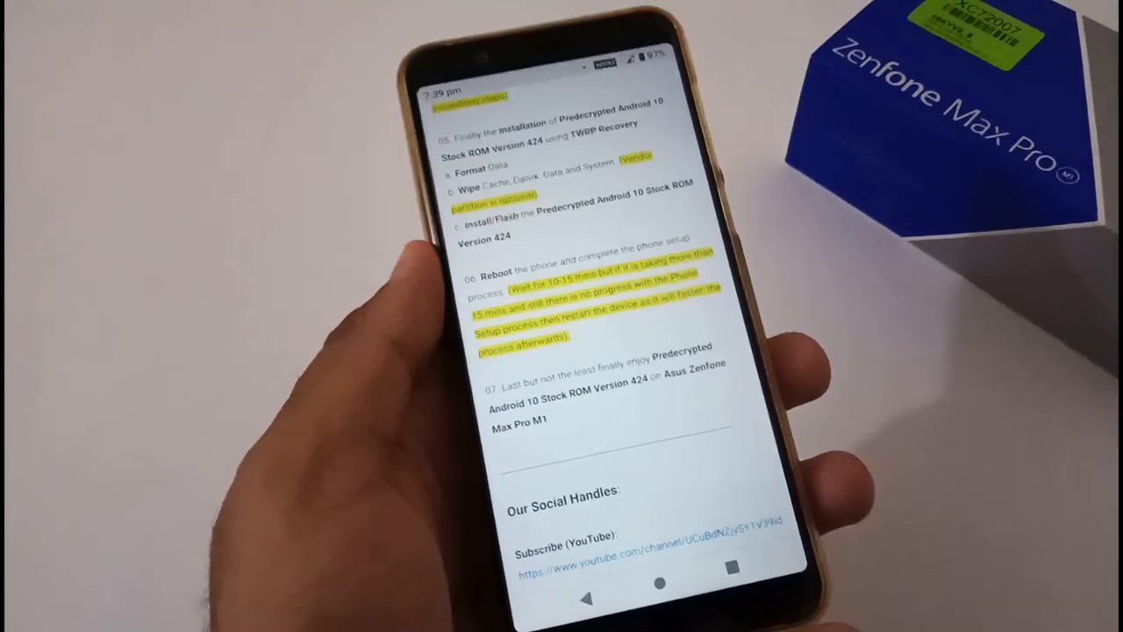
pyautogui.scroll(-3)
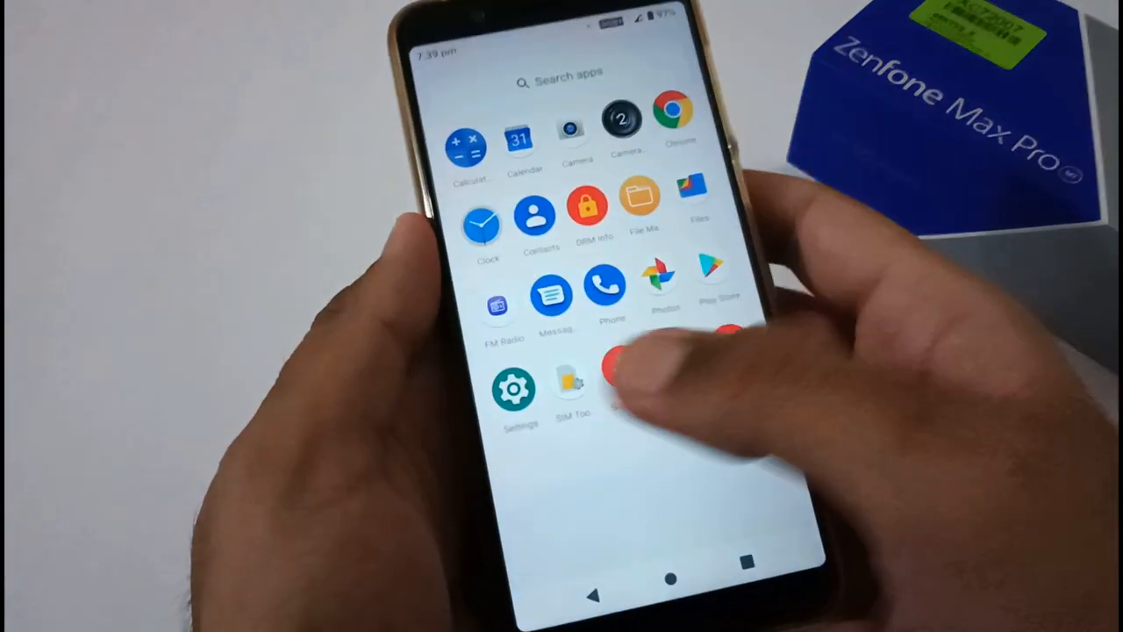
# Open Settings, then About phone and the System screens toward Developer options.
pyautogui.click(513, 387)
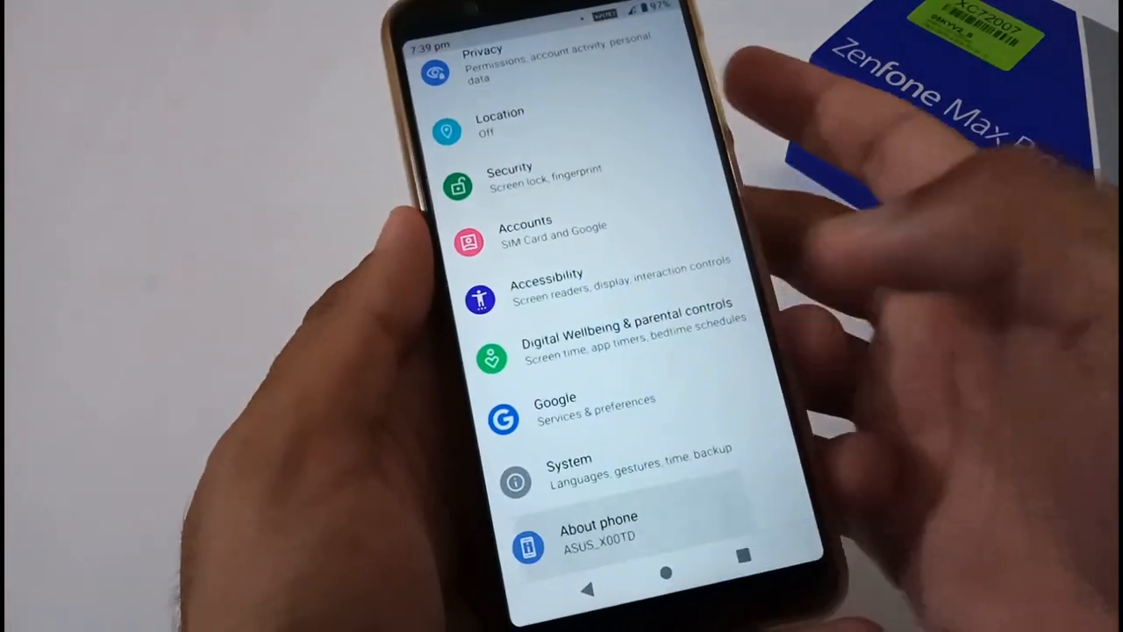
pyautogui.click(599, 527)
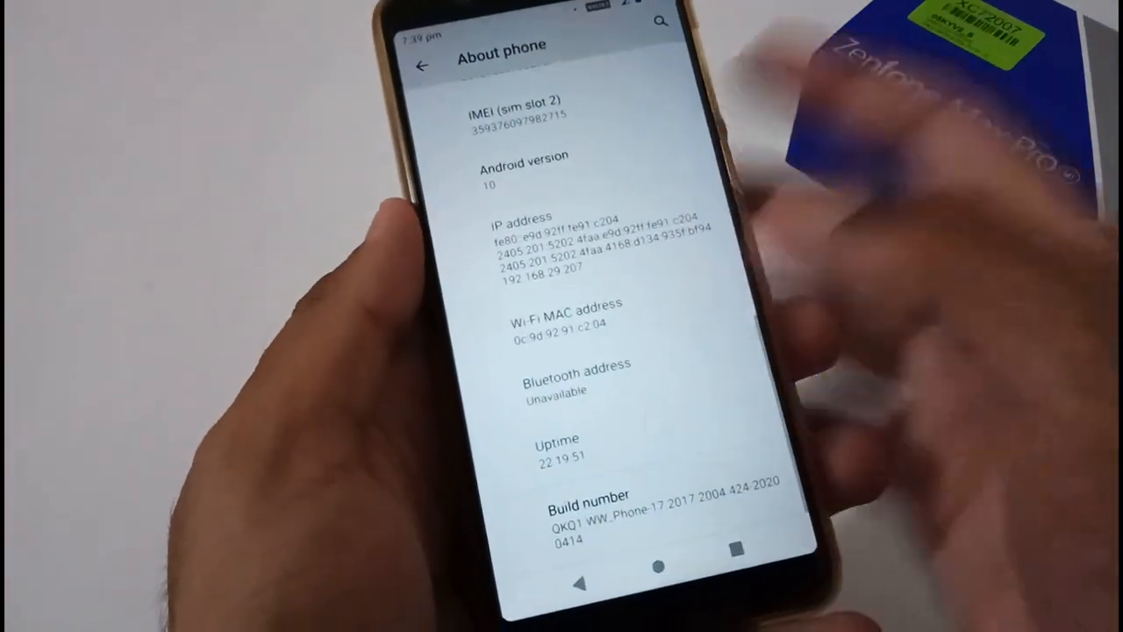
pyautogui.click(588, 518)
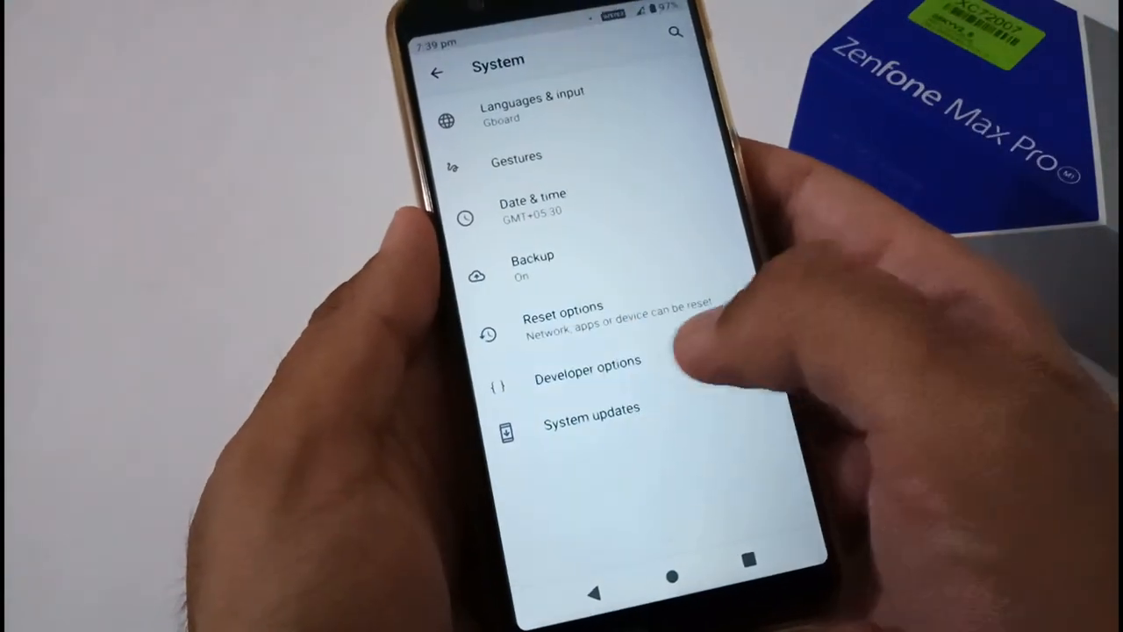
pyautogui.click(586, 366)
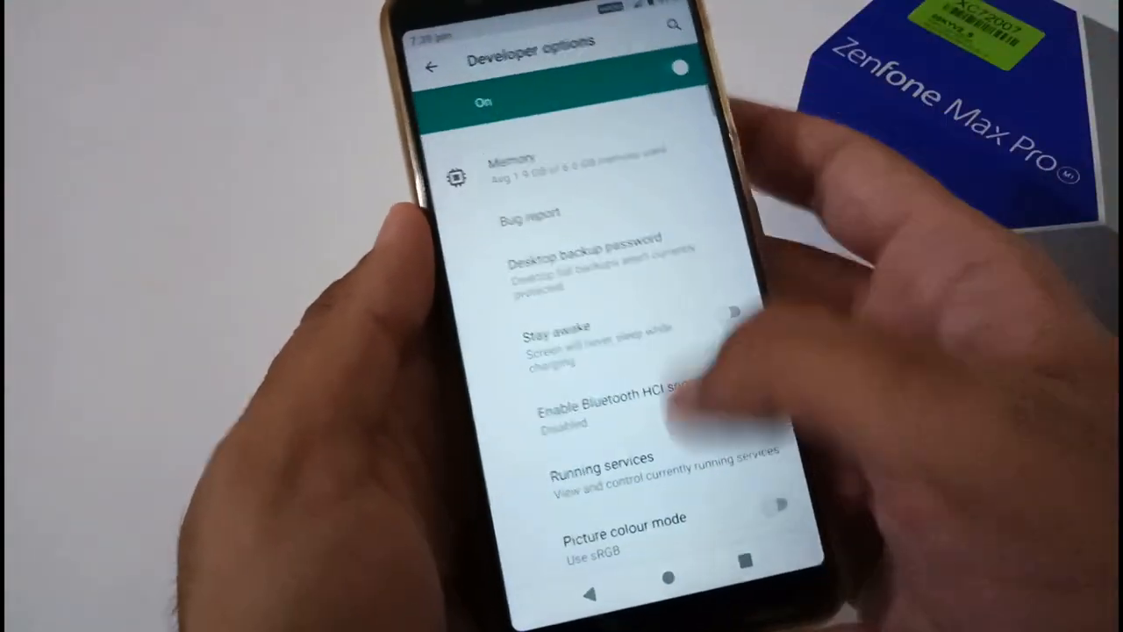
# Scroll to Theming in Developer options and open the Accent colour choices.
pyautogui.scroll(-3)
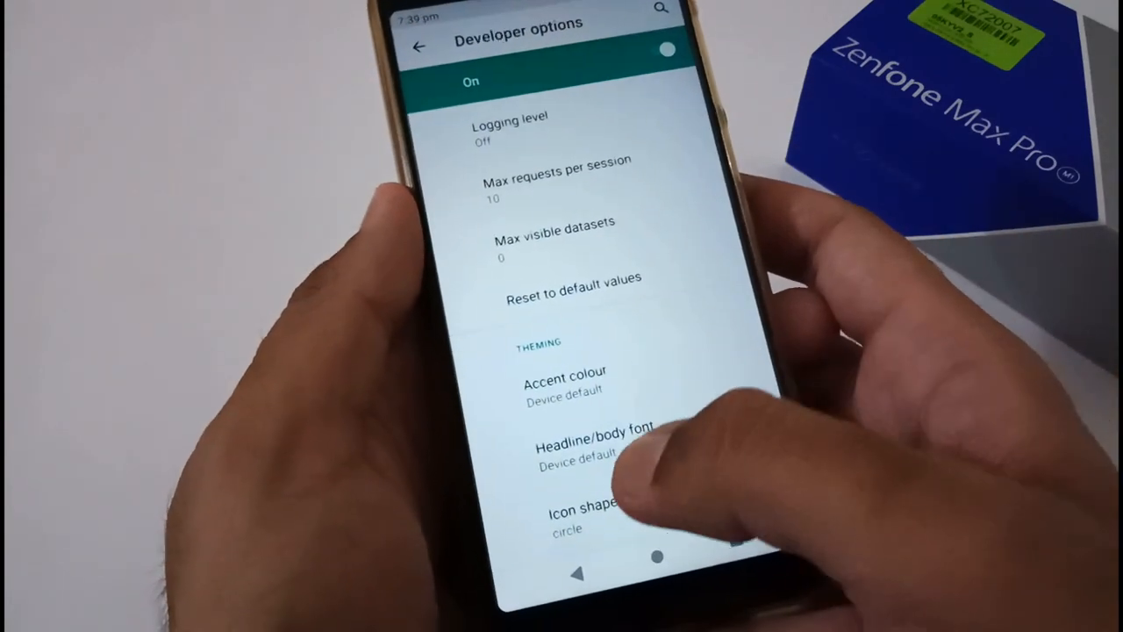
pyautogui.click(583, 513)
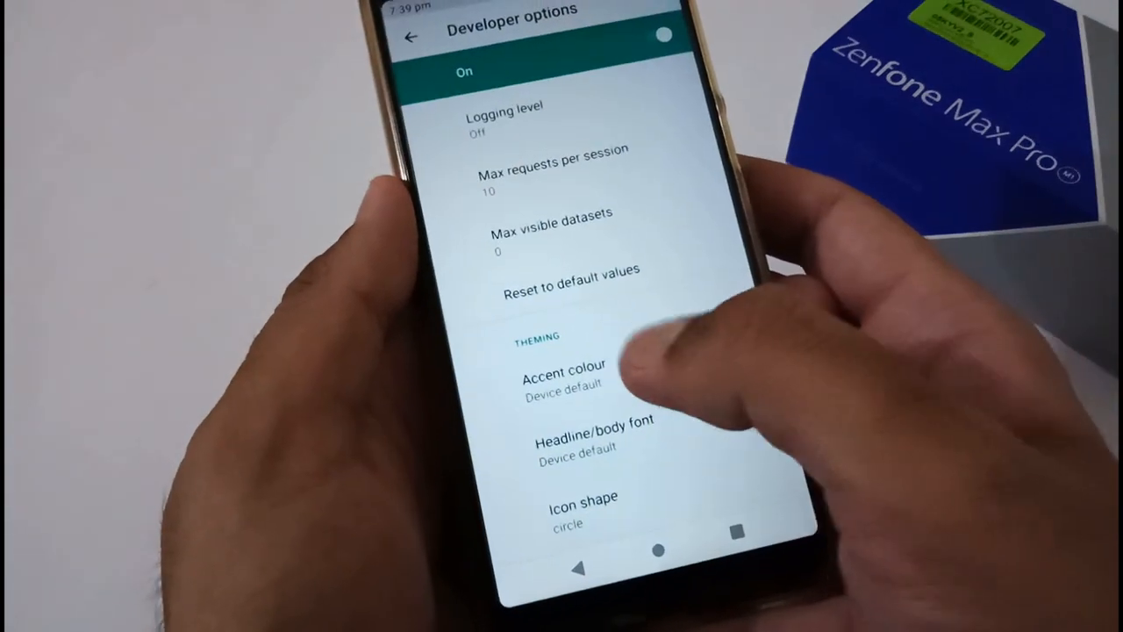
pyautogui.click(563, 377)
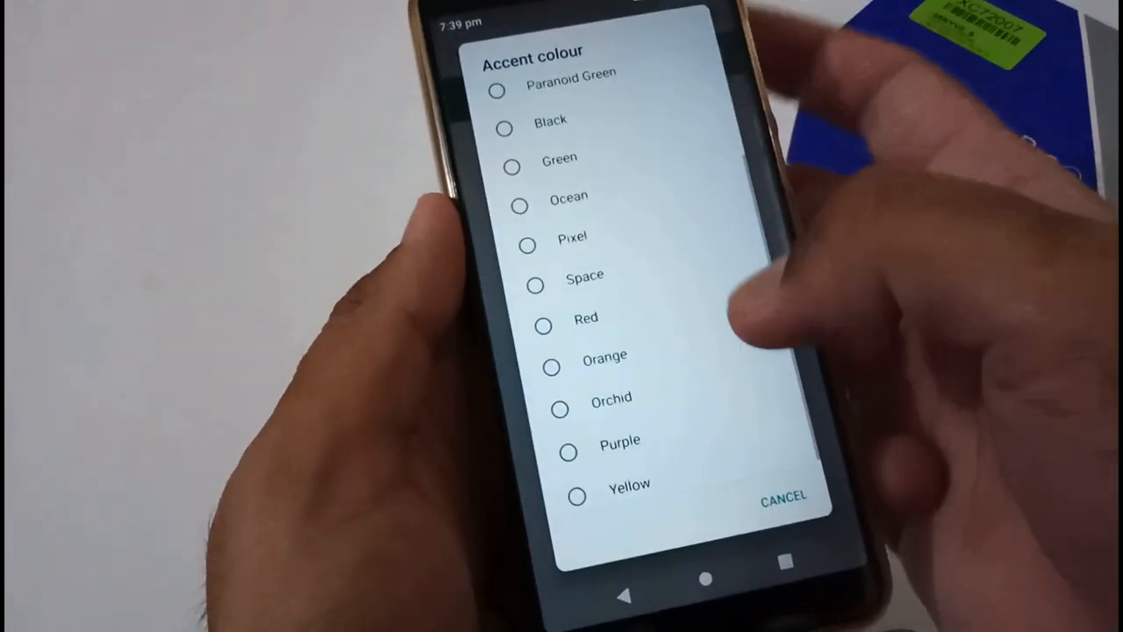
pyautogui.click(782, 499)
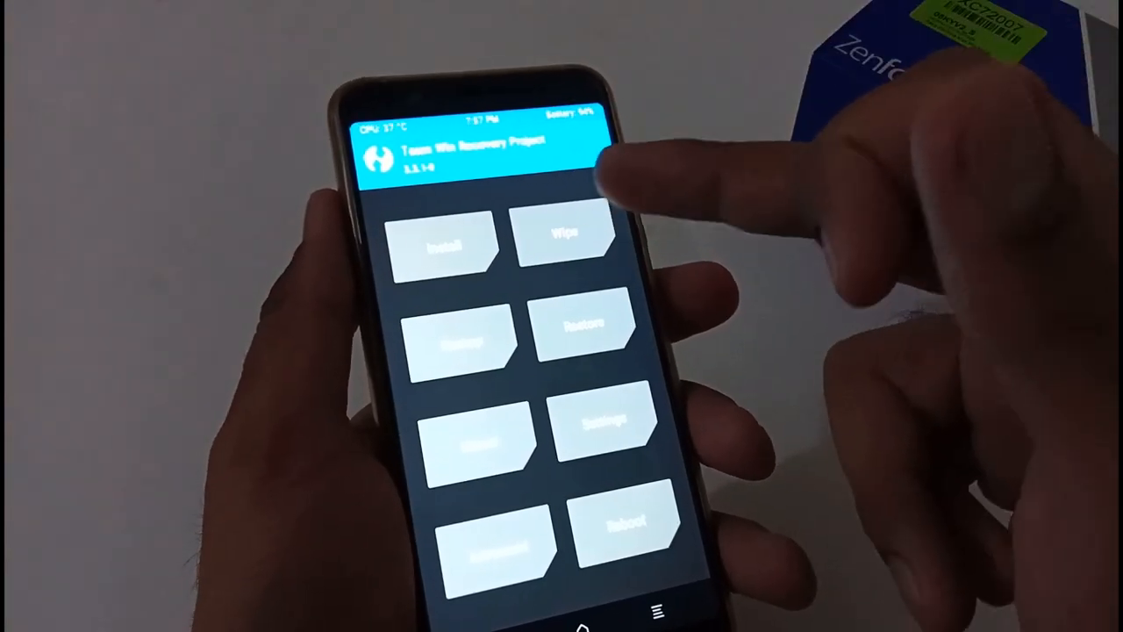
# Get the phone booted into recovery with the TWRP main menu loaded.
pyautogui.click(566, 237)
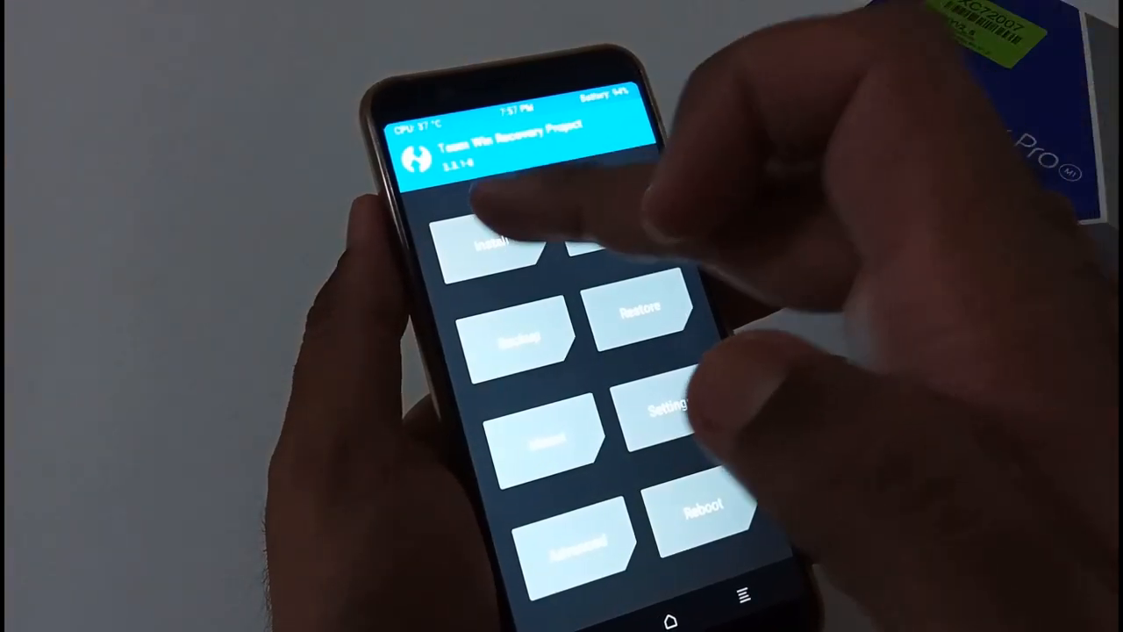
# Install from Micro SD card storage and select the Predecrypt 424 firmware zip.
pyautogui.click(495, 250)
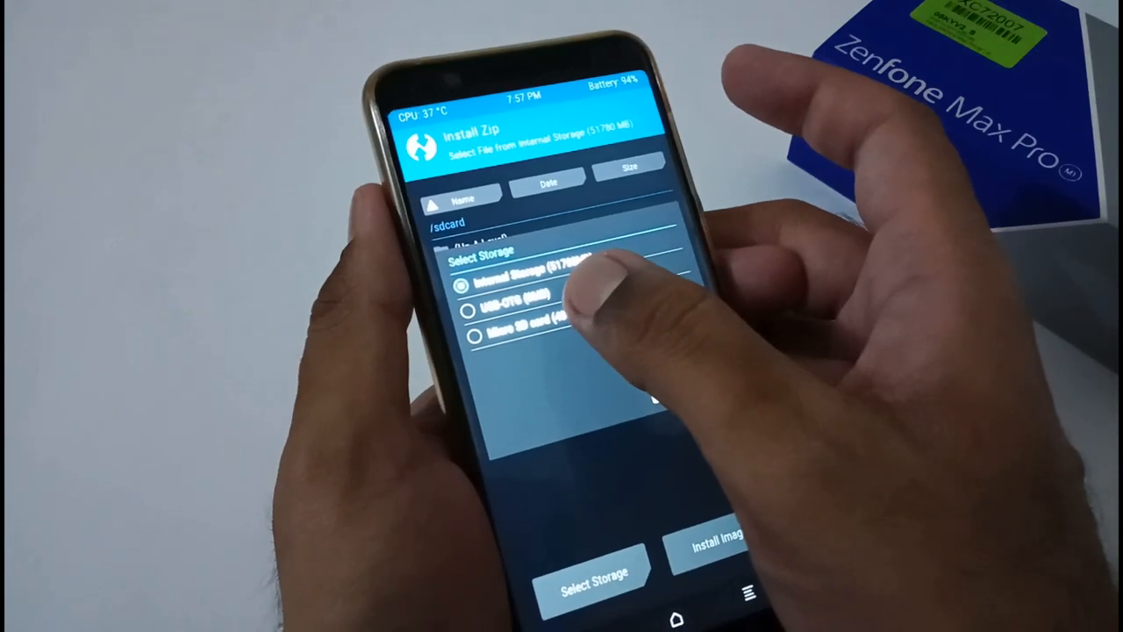
pyautogui.click(474, 334)
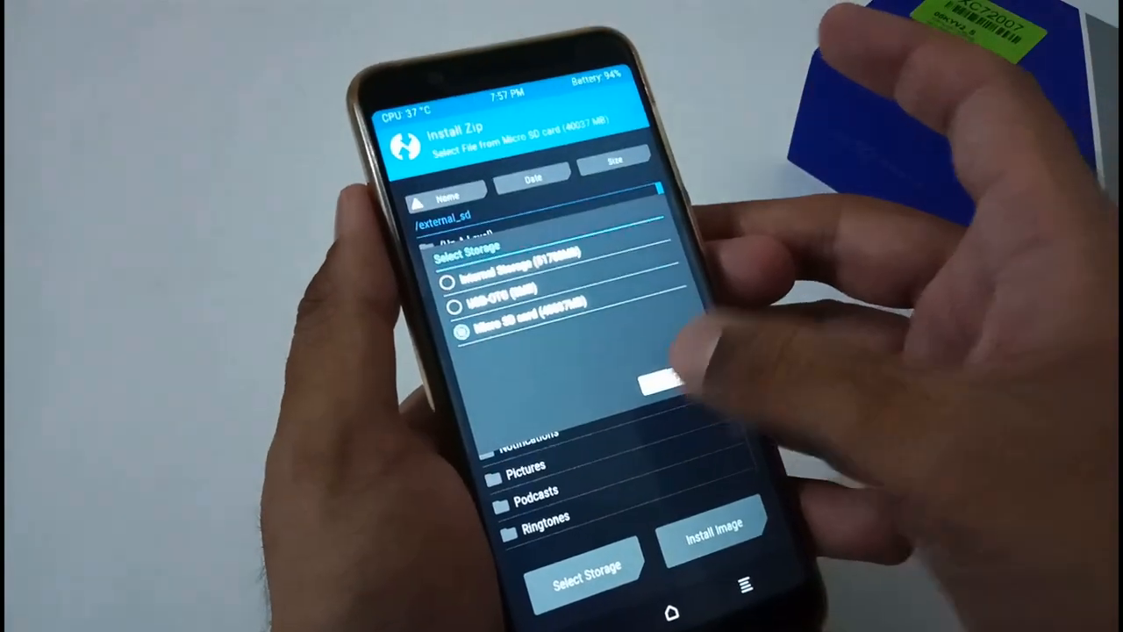
pyautogui.click(455, 331)
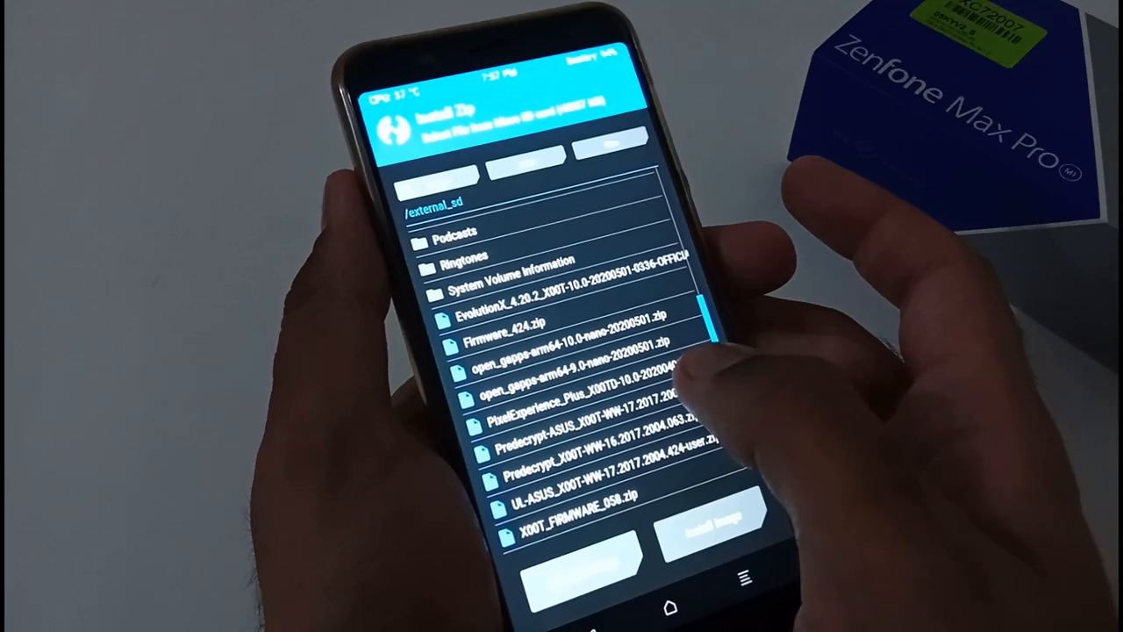
pyautogui.click(596, 430)
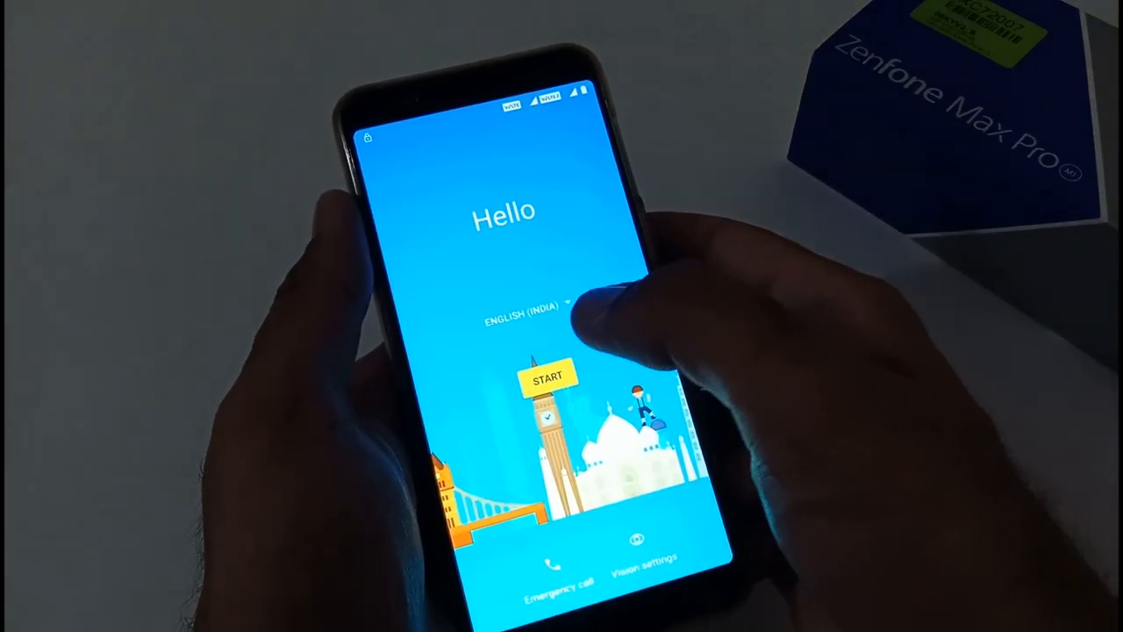
# Start setup, connect to the available Wi-Fi network, and choose Don't copy apps and data.
pyautogui.click(546, 377)
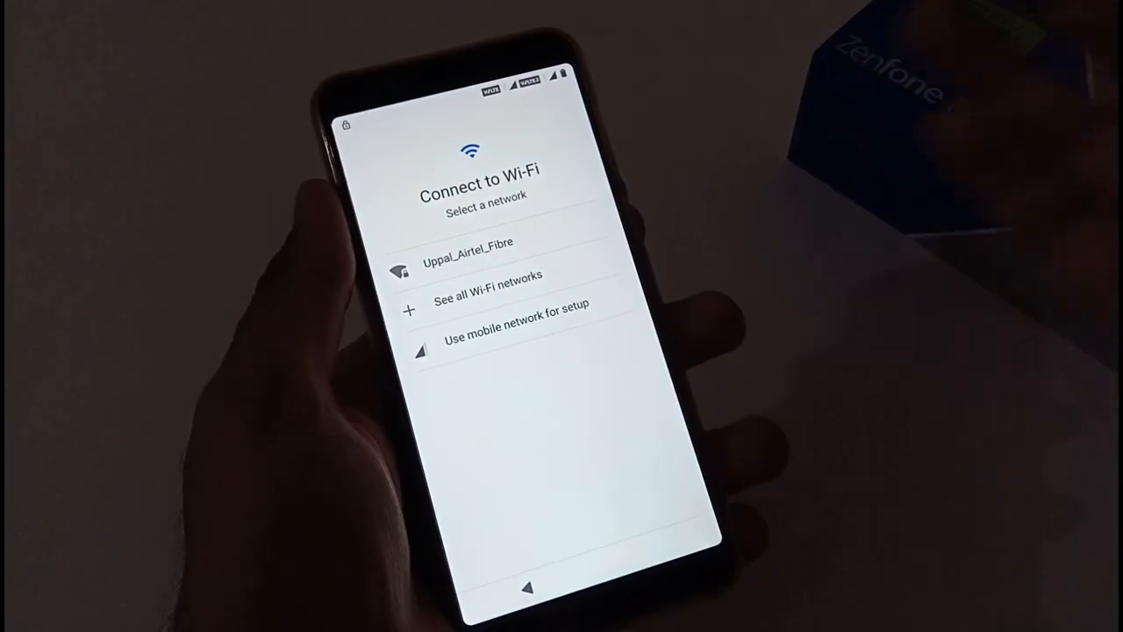
pyautogui.click(468, 242)
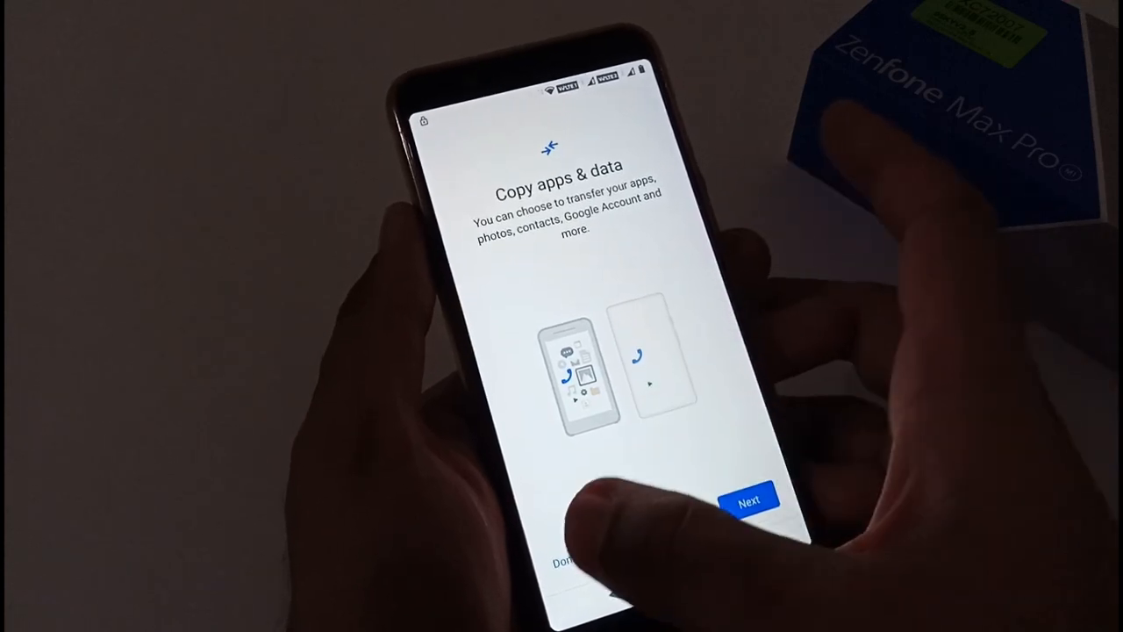
pyautogui.click(751, 500)
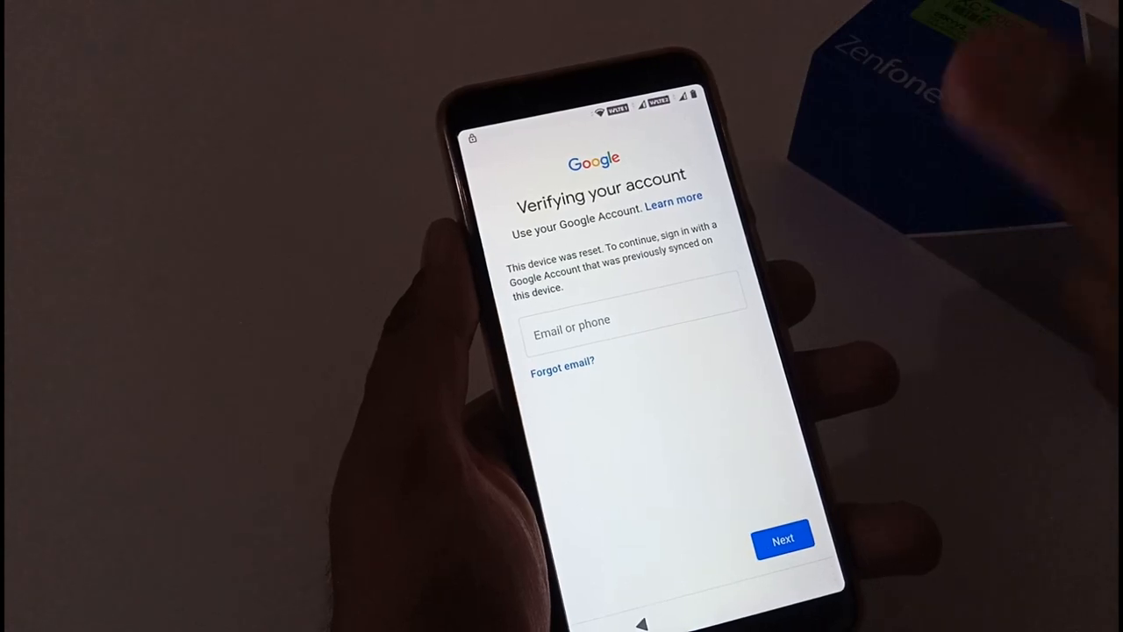
# Continue past account verification, skip device protection anyway, and tap Done on Setup Complete.
pyautogui.click(782, 538)
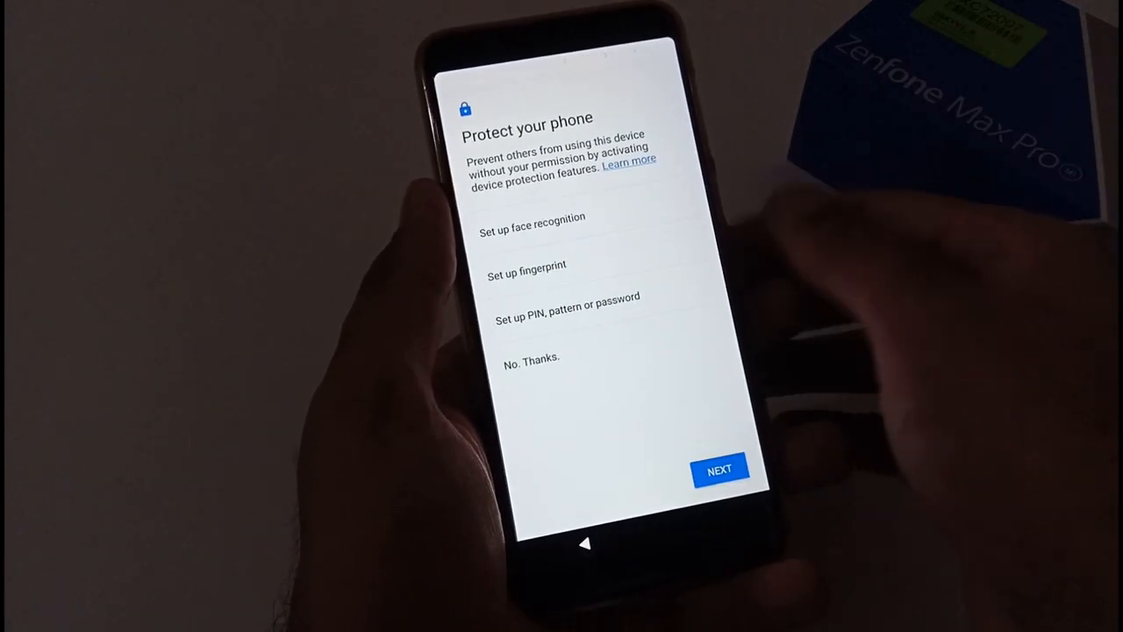
pyautogui.click(531, 359)
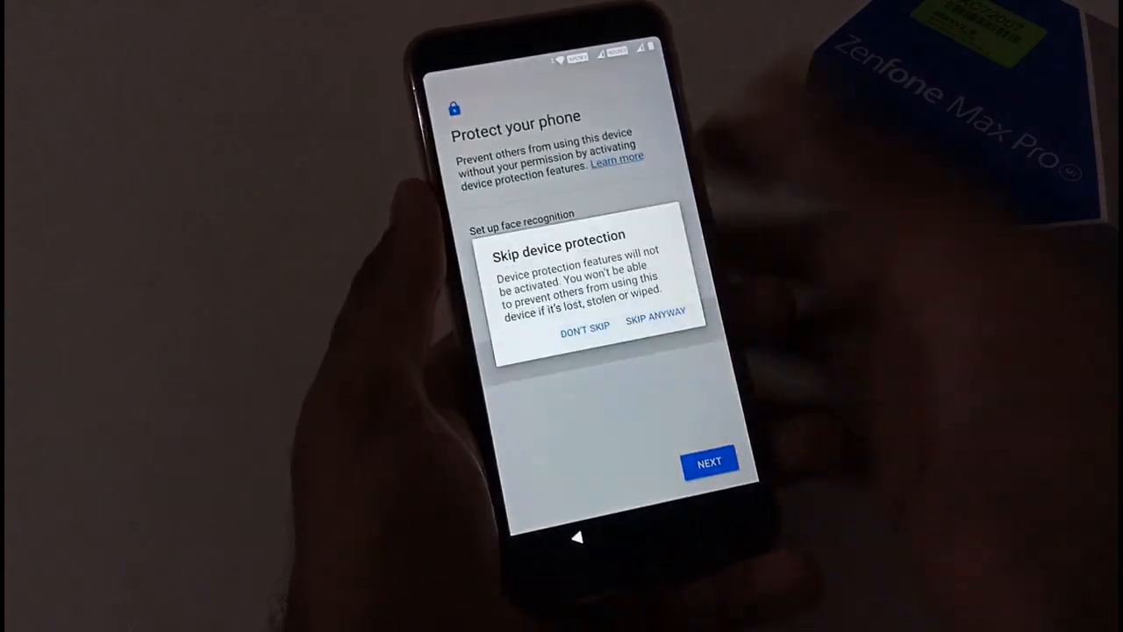
pyautogui.click(656, 326)
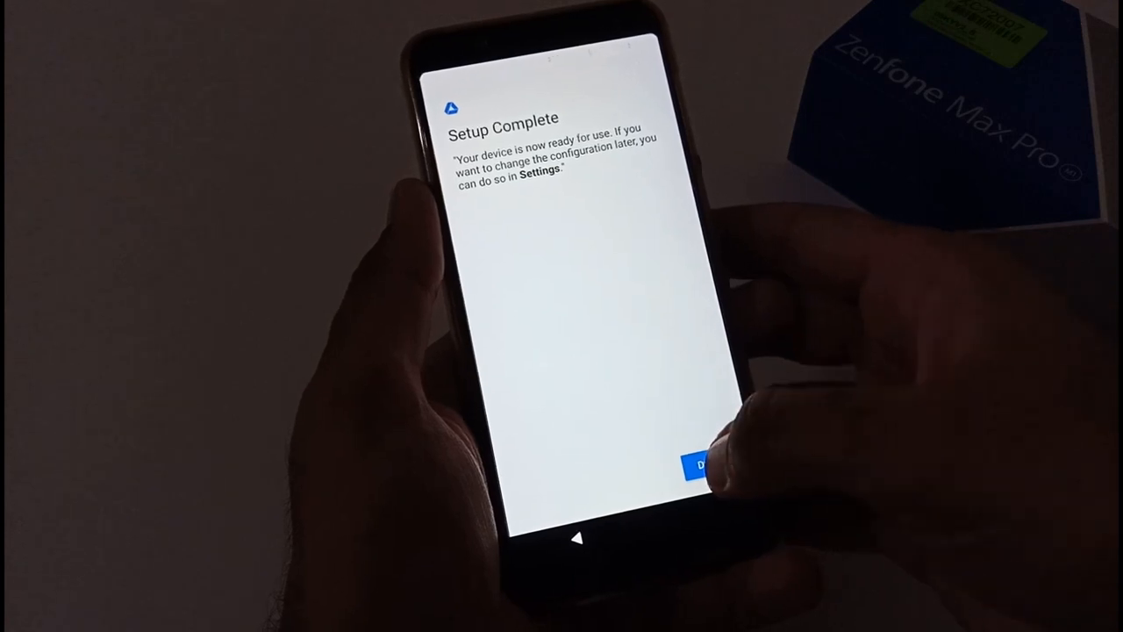
pyautogui.click(699, 463)
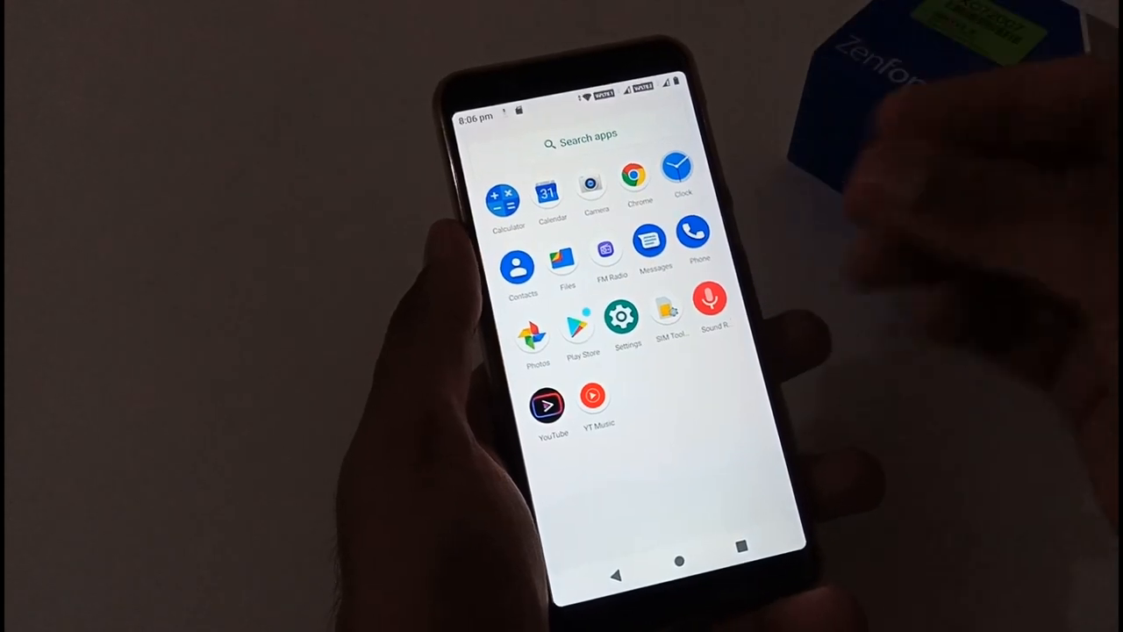
# Open the Settings app from the launcher's app drawer.
pyautogui.click(627, 318)
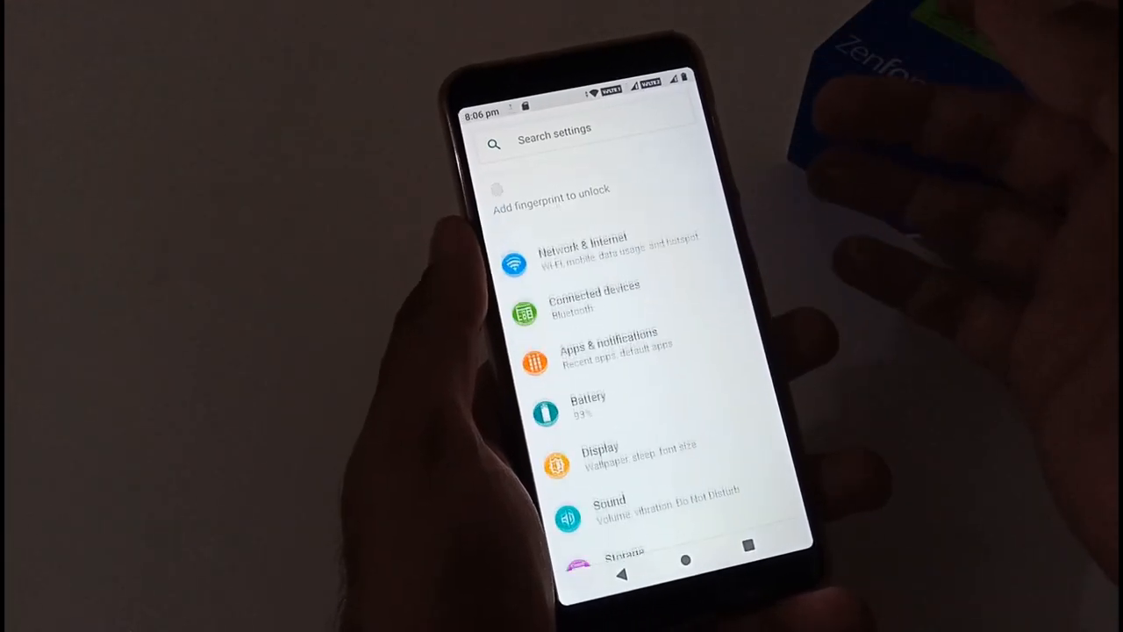